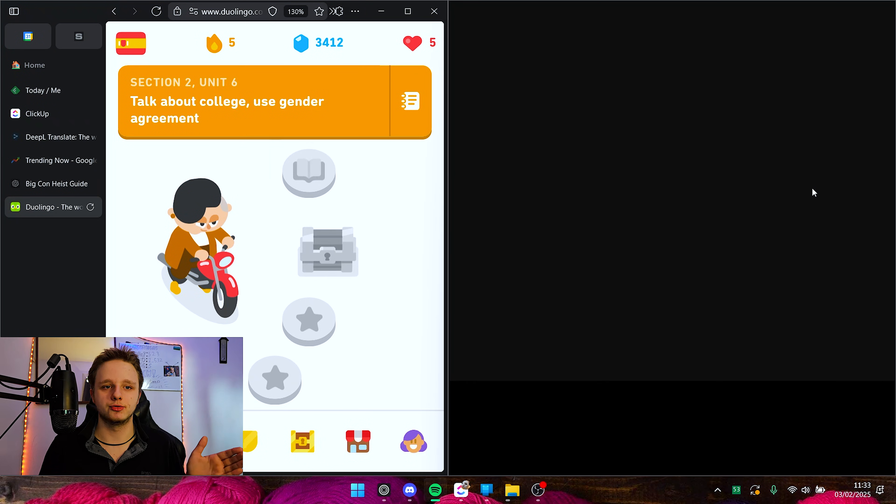
Step: Maximize the Duolingo browser, launch File Explorer and snap This PC to the left half
click(435, 490)
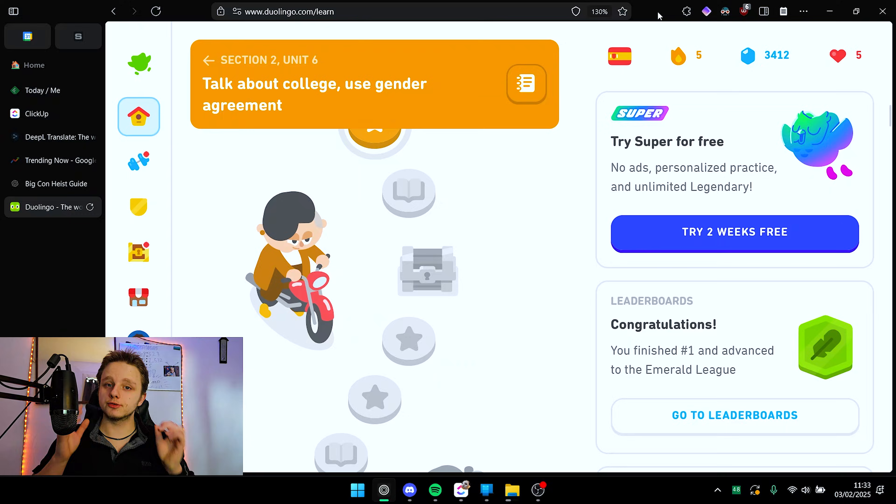
click(511, 491)
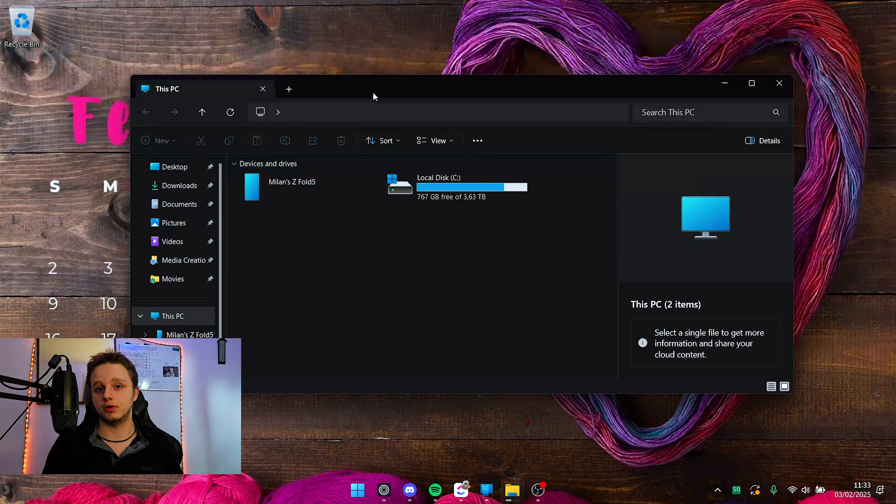
key(Win+Left)
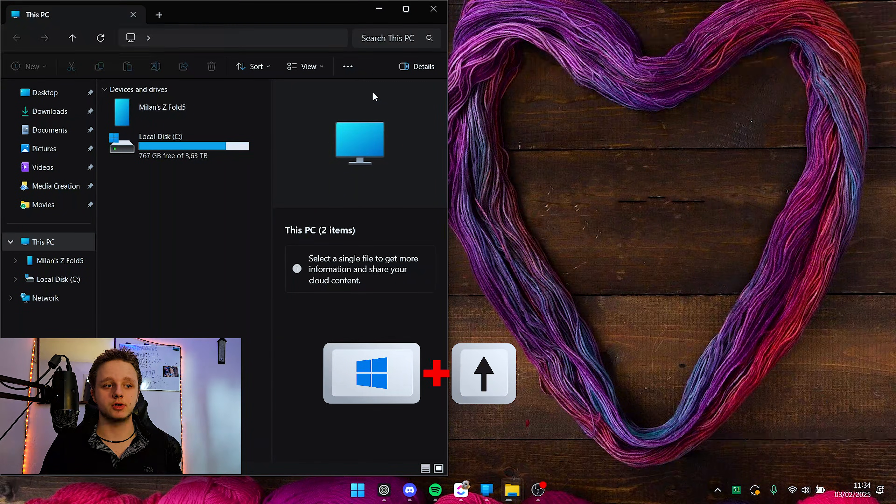
click(405, 9)
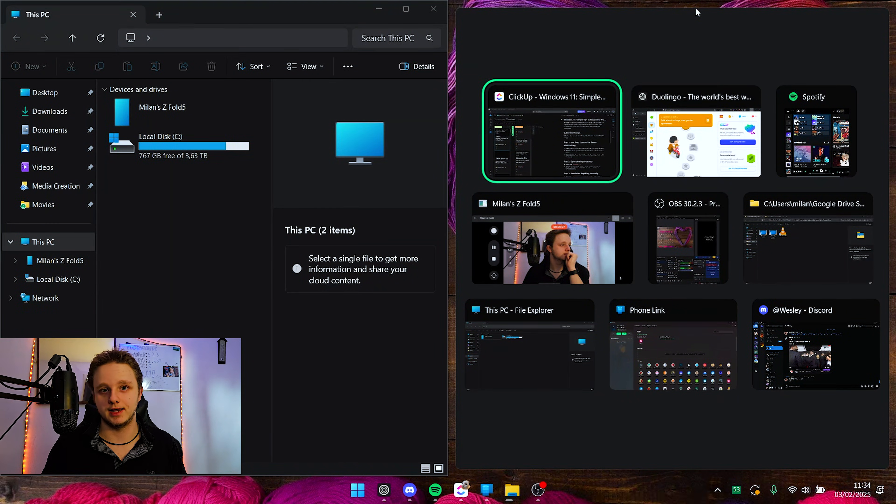
Step: Find Settings by searching 'settings' with Win+S, launch it, then close it
click(357, 490)
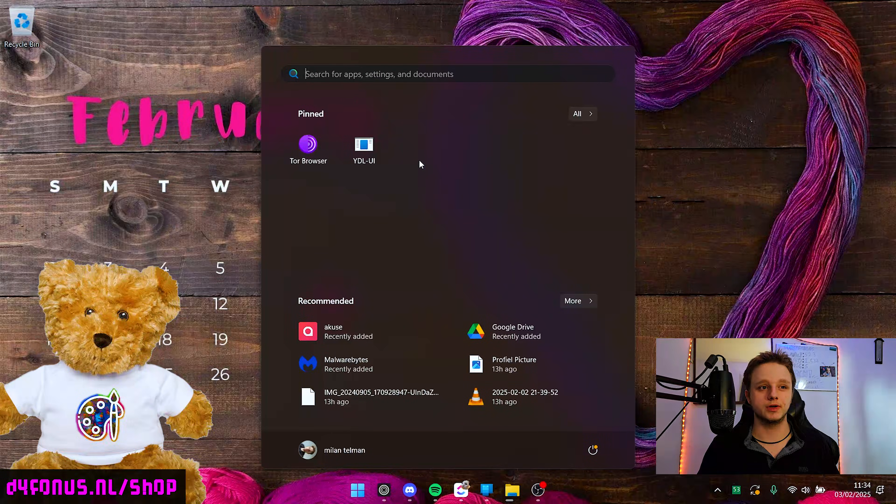
text(giuagthioag)
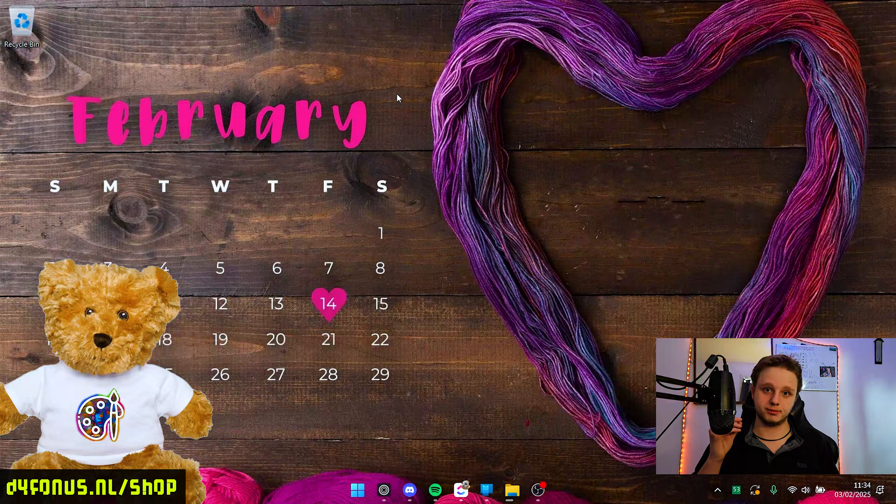
key(win+s)
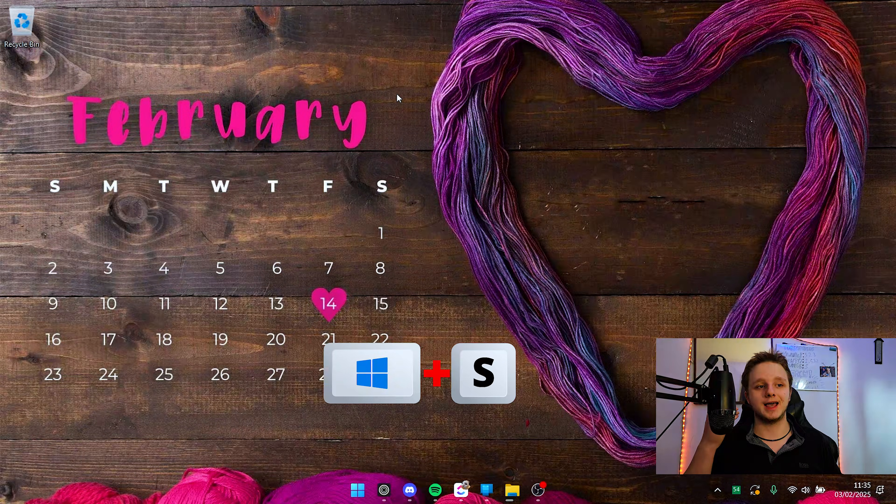
text(jmmokghama)
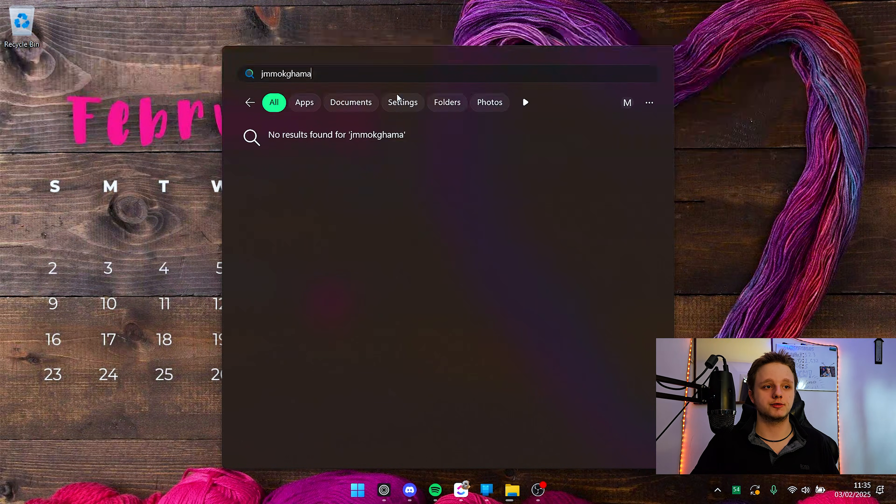
text(settings)
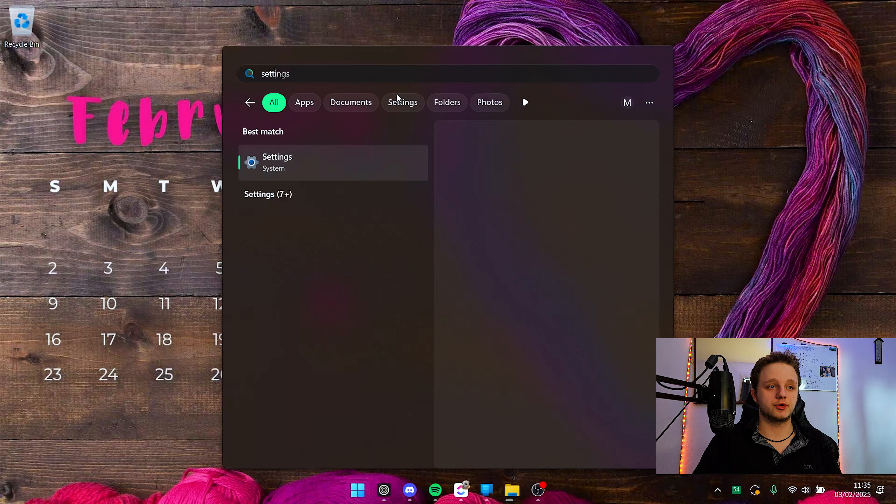
click(277, 163)
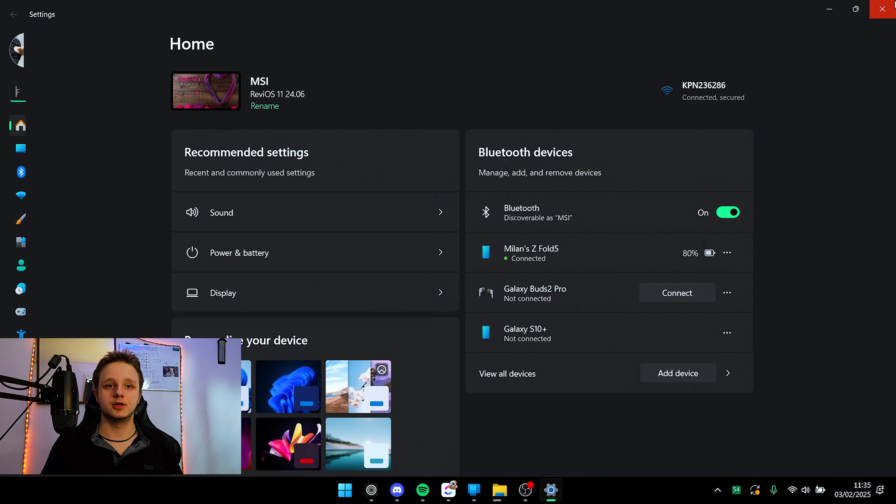
click(881, 9)
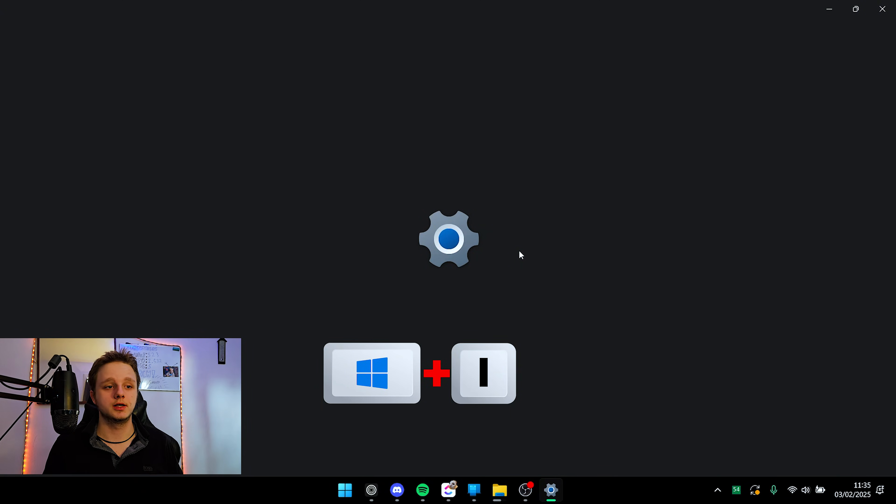
Step: Reopen Settings directly with Win+I and close it again
key(Win+I)
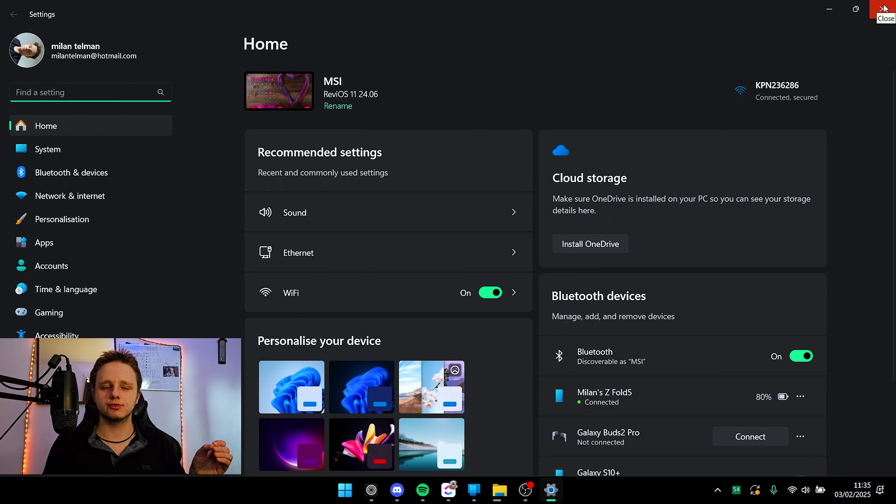
click(886, 8)
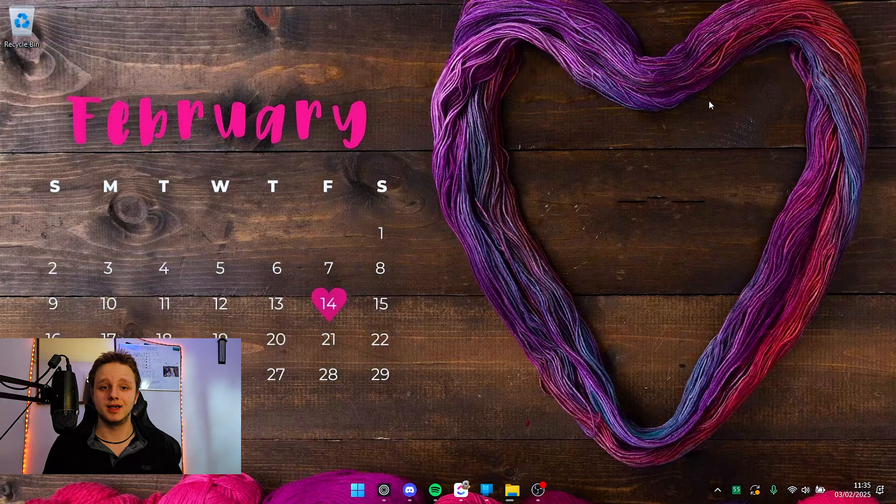
mouse_move(576, 260)
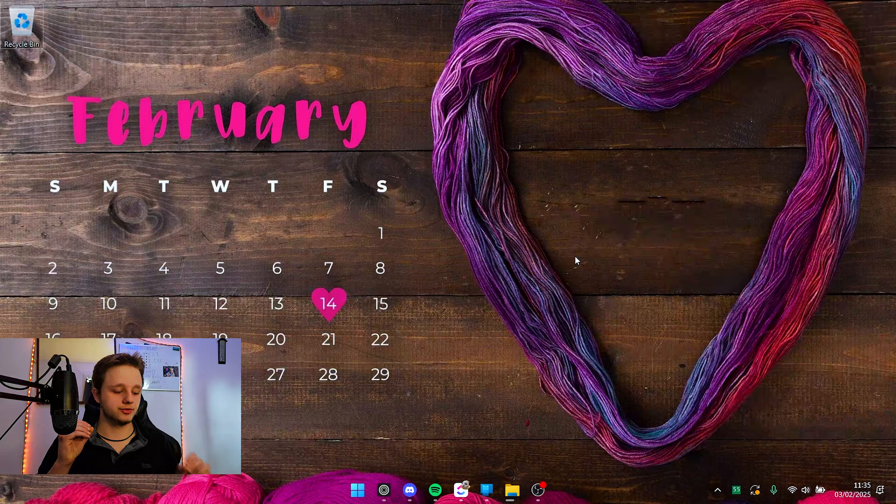
key(Win+A)
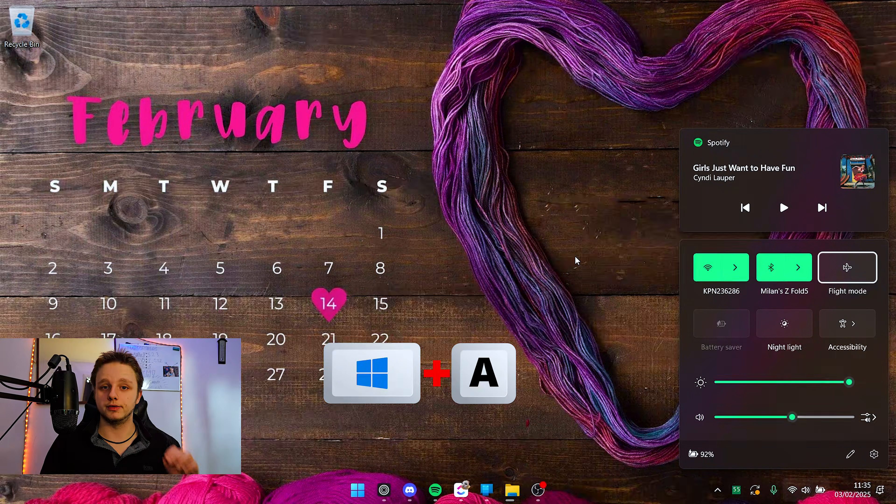
click(721, 268)
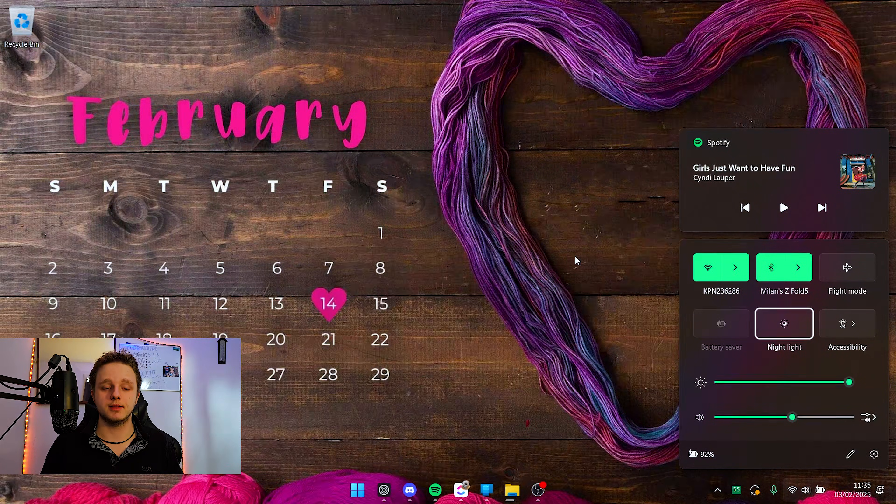
click(784, 323)
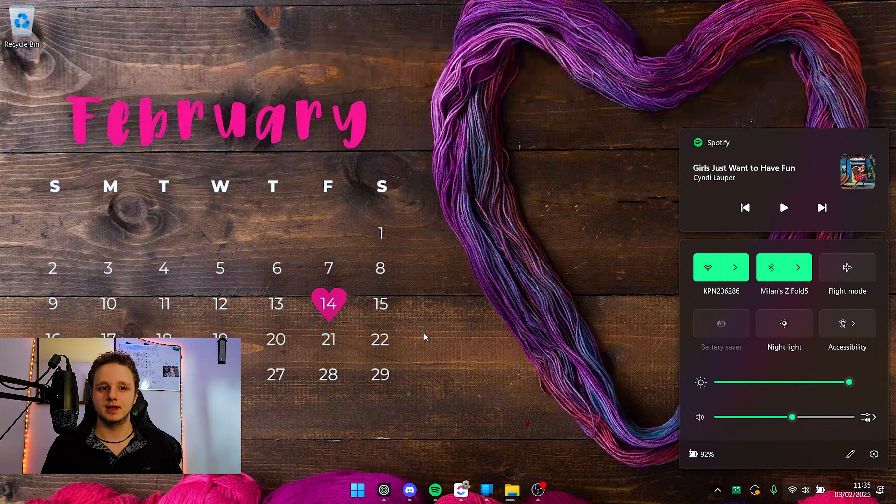
key(Win+A)
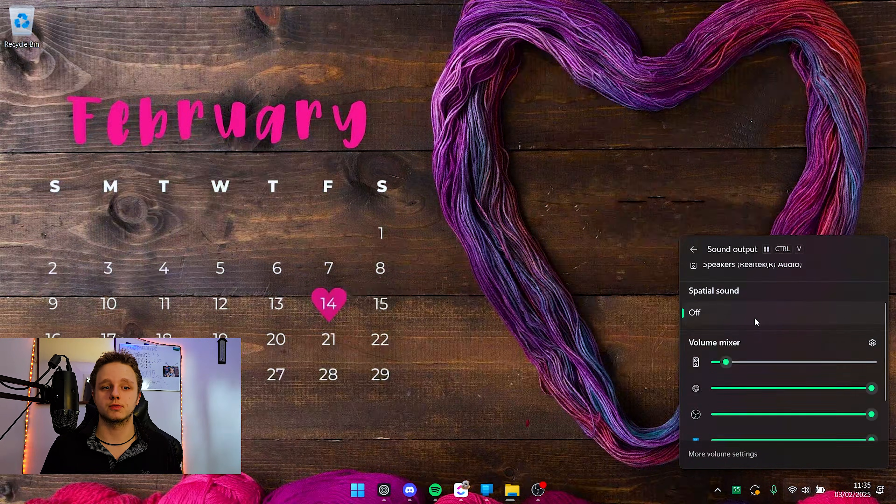
click(693, 249)
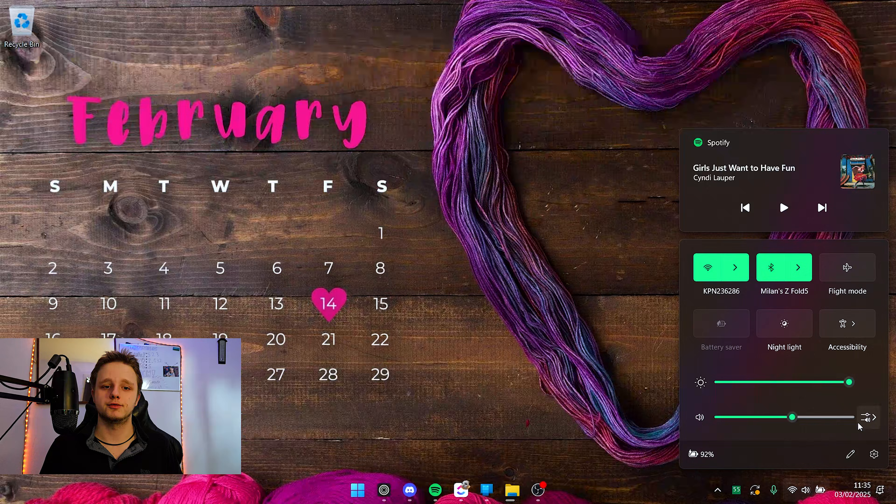
click(874, 417)
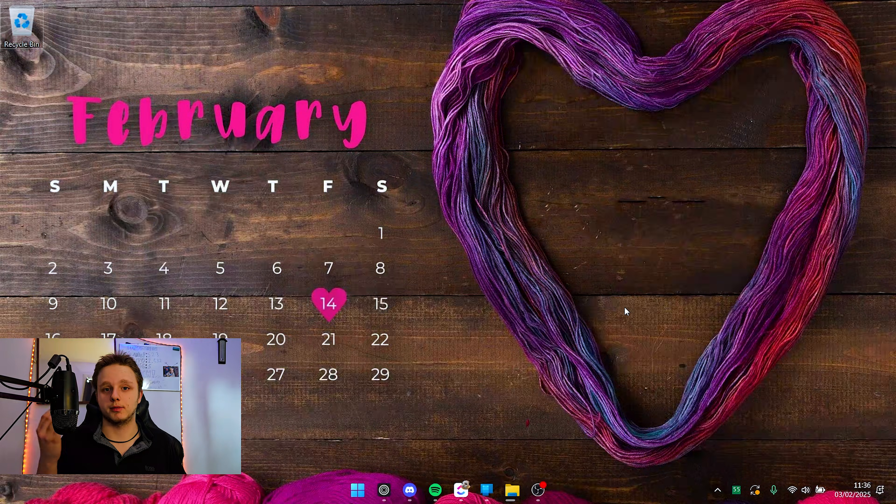
Step: Show the notifications and February 2025 calendar flyout with Win+N, then dismiss it
key(Win+n)
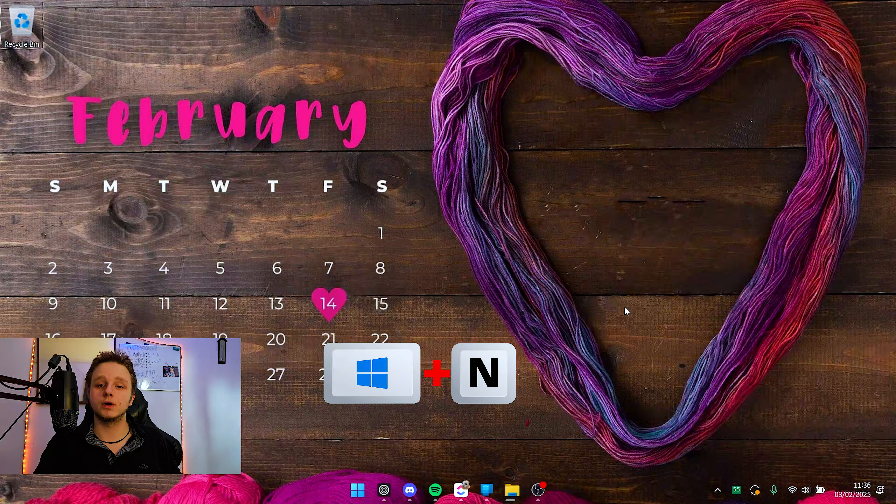
click(838, 489)
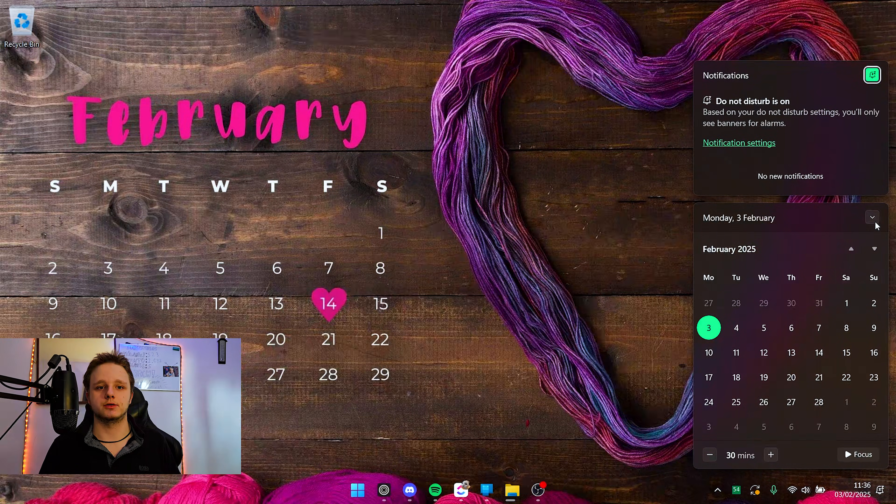
mouse_move(873, 427)
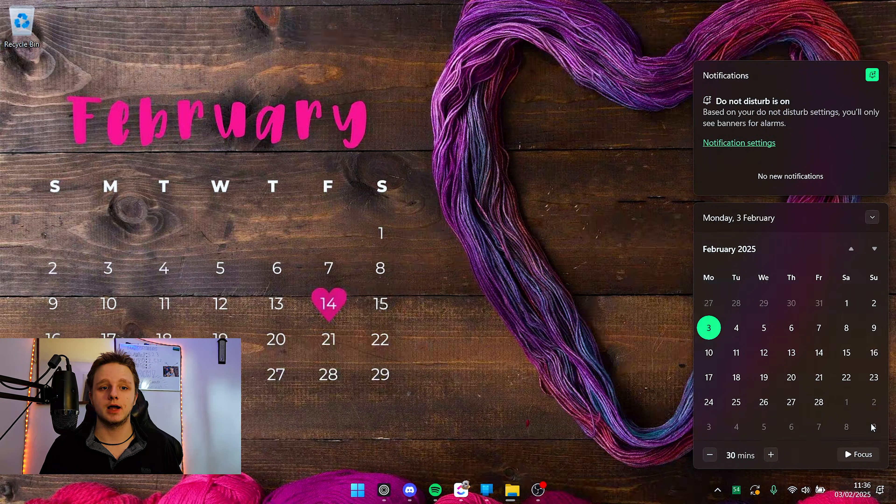
mouse_move(745, 337)
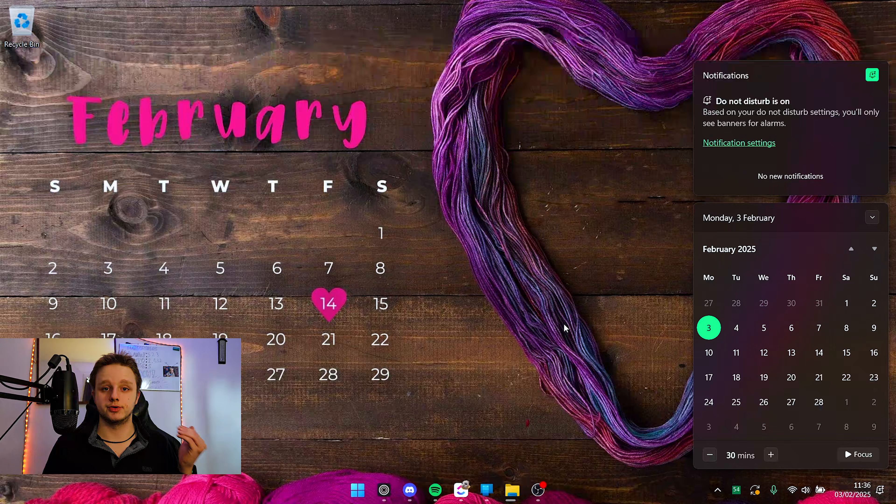
mouse_move(871, 84)
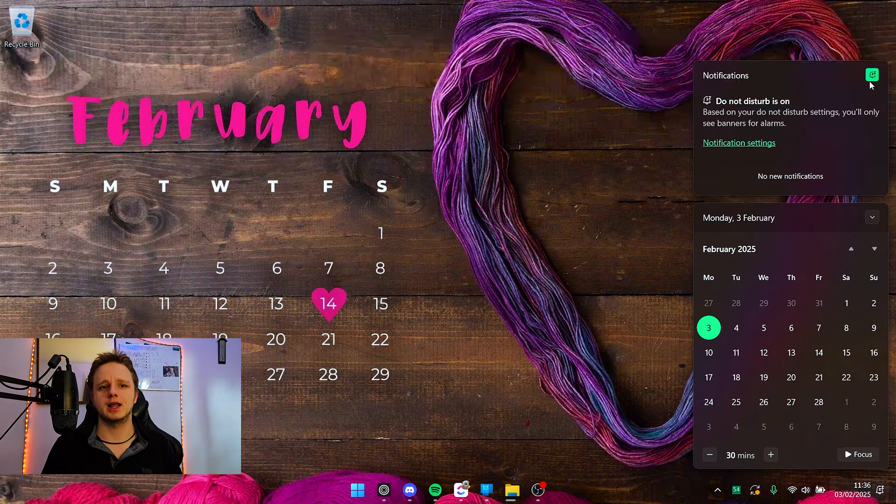
key(win+shift+s)
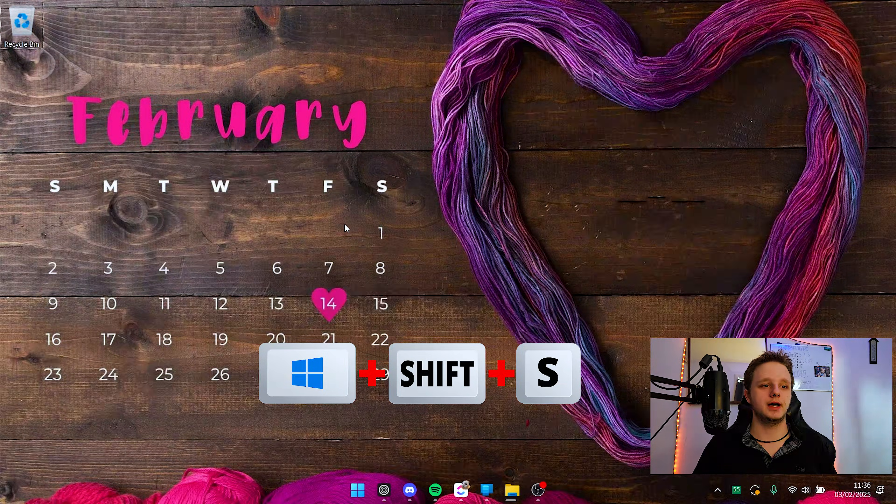
Step: Record a short Snipping Tool video of the calendar area, play and pause it, then close the preview
key(win+shift+s)
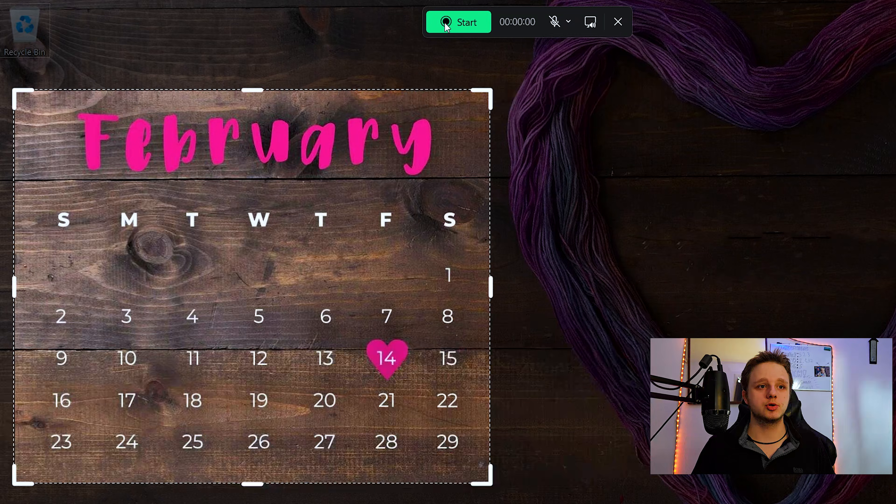
click(568, 22)
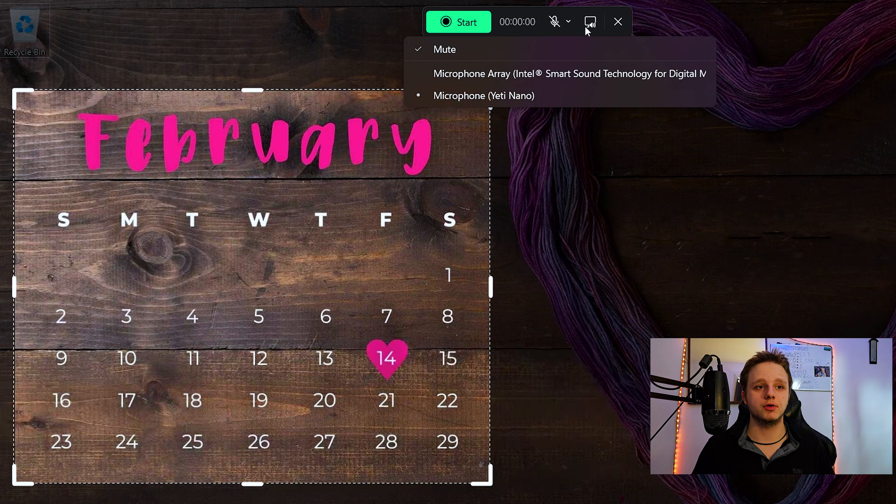
click(591, 22)
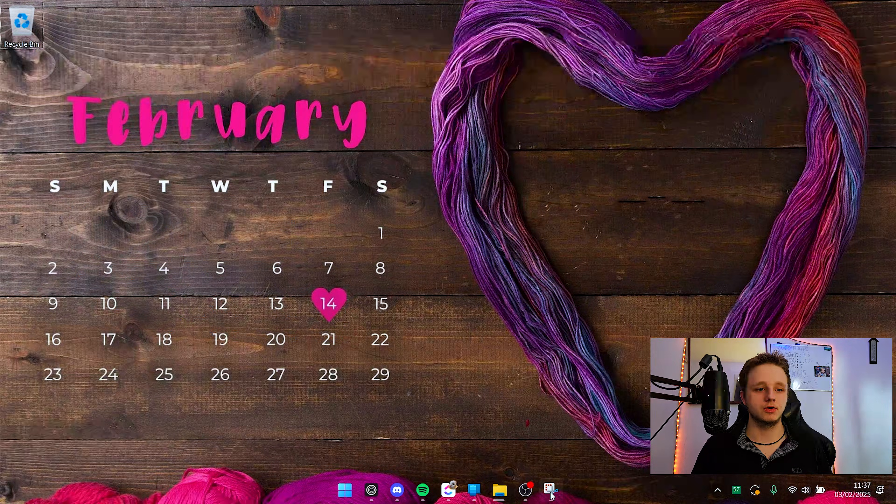
click(549, 489)
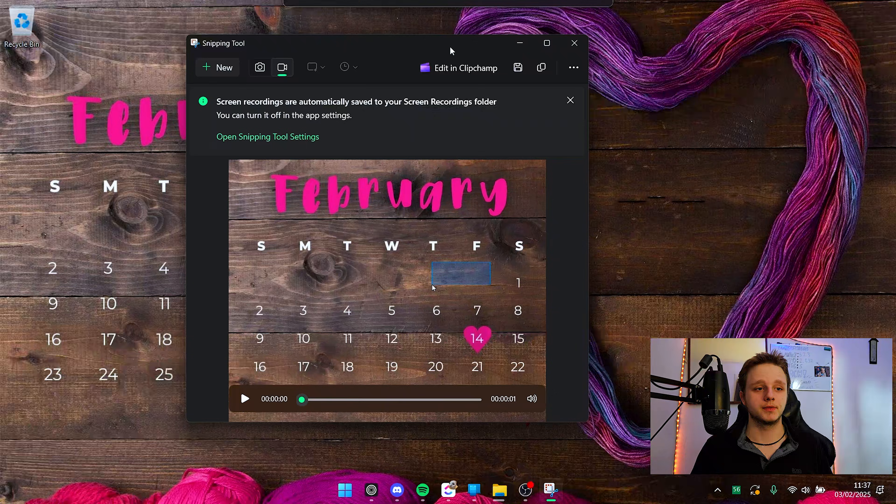
click(244, 399)
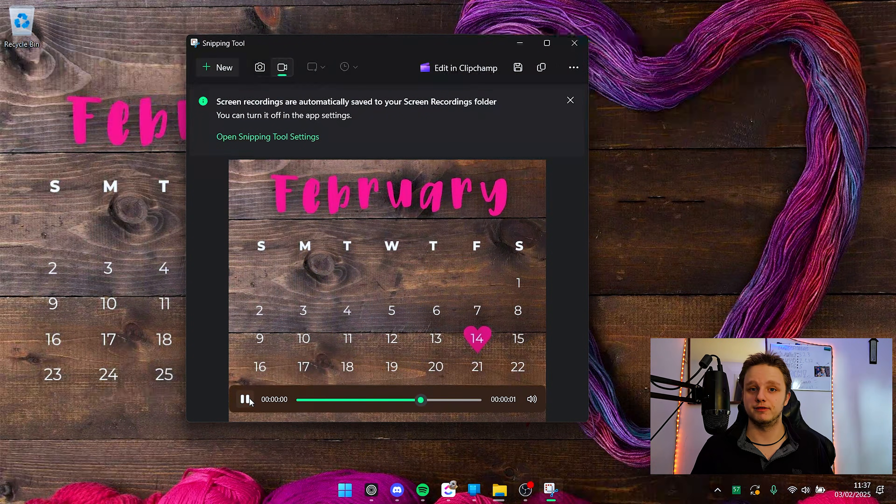
click(244, 399)
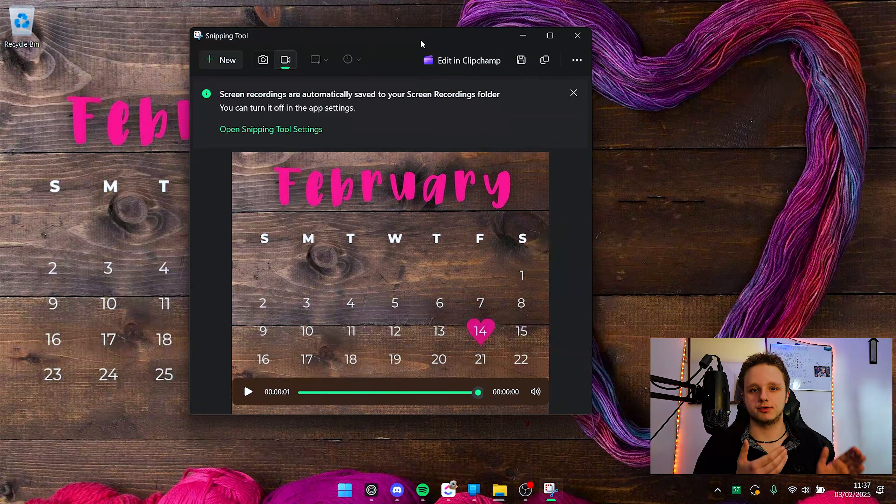
click(577, 36)
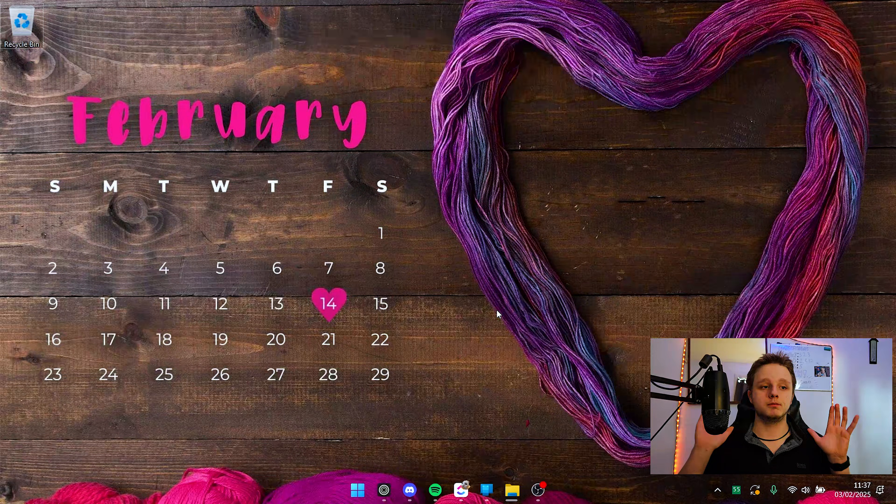
Step: Bring the snip bar back and switch the snipping mode to freeform
key(Win+Shift+S)
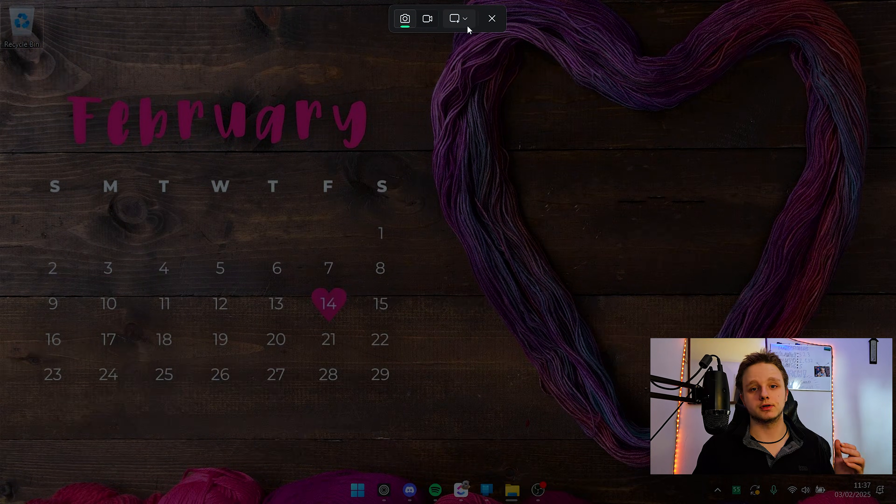
mouse_move(457, 19)
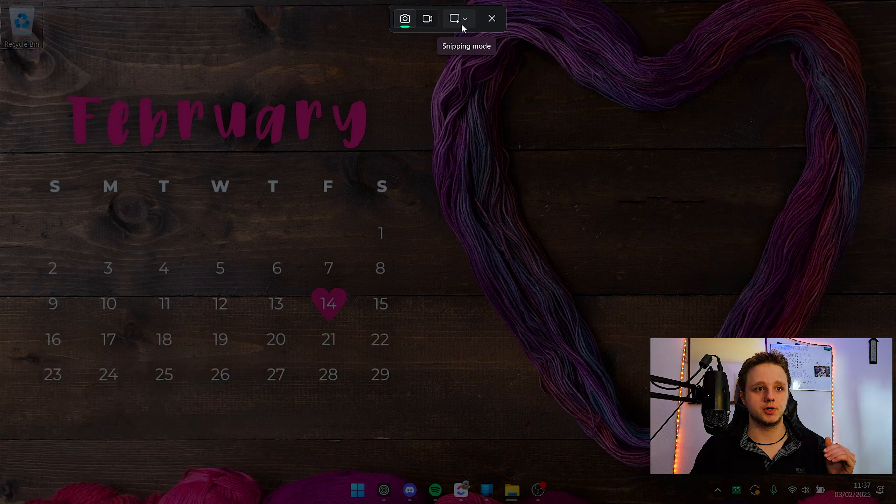
click(458, 18)
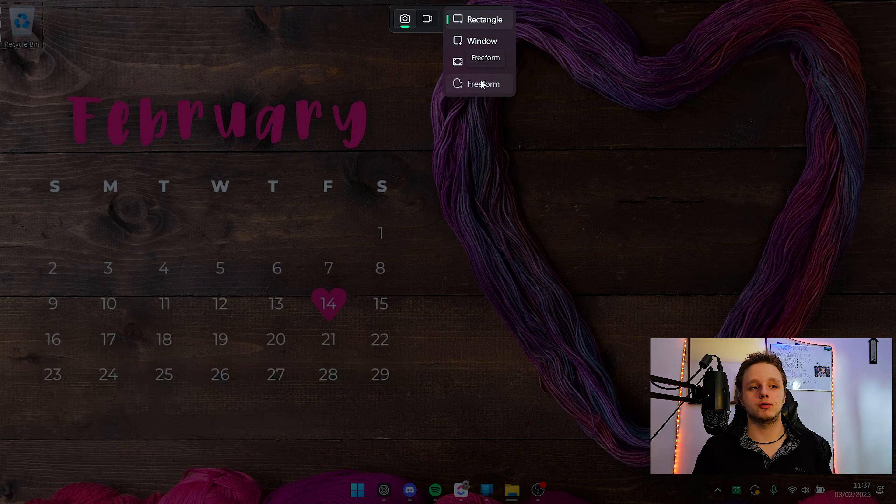
click(483, 83)
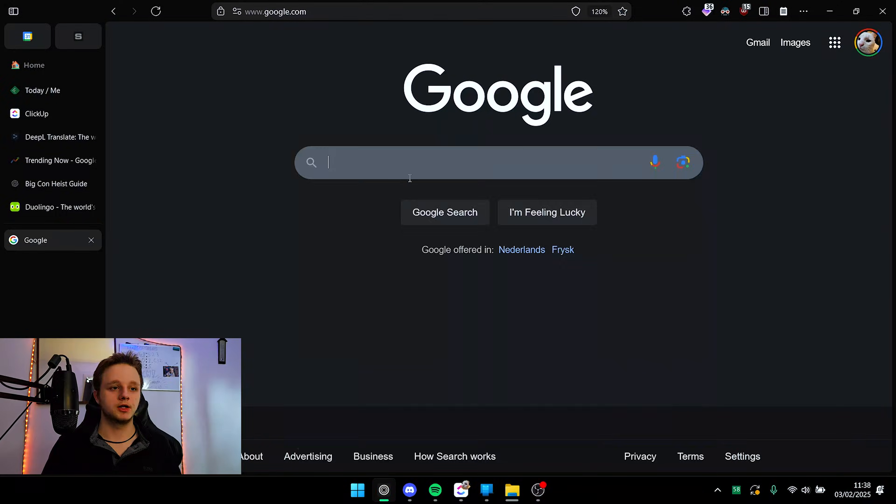
Step: Enter 'hello', bring up the Win+. panel, enable clipboard history and browse the GIF collection
text(hello)
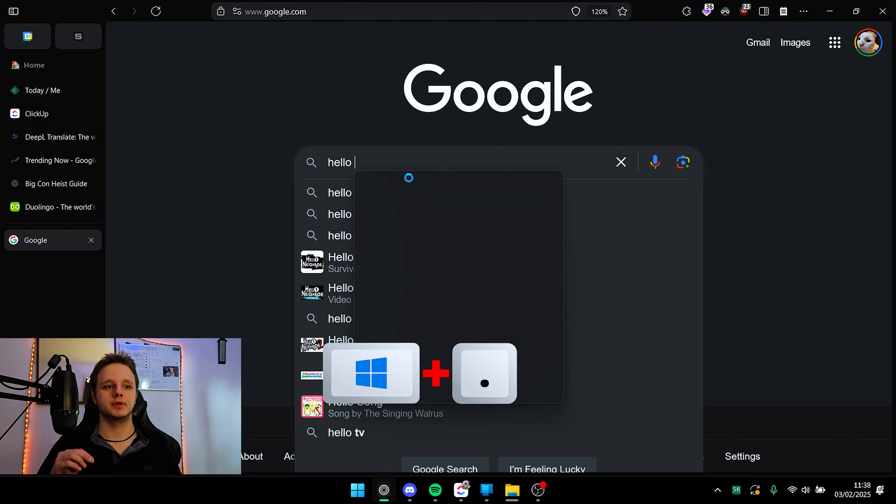
key(Win+.)
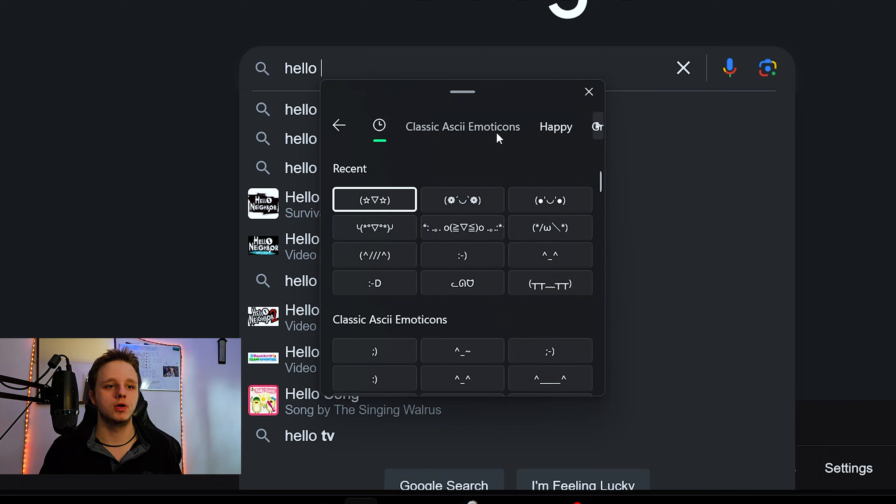
scroll(down, 3)
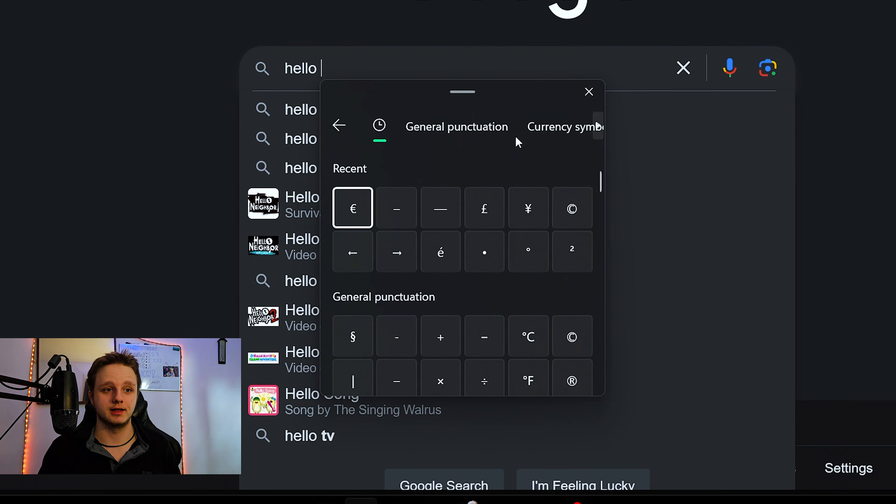
click(510, 125)
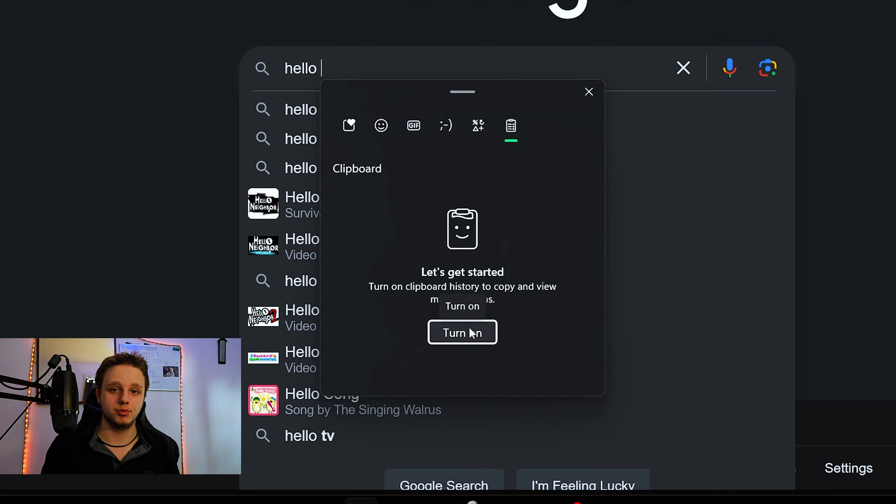
click(461, 333)
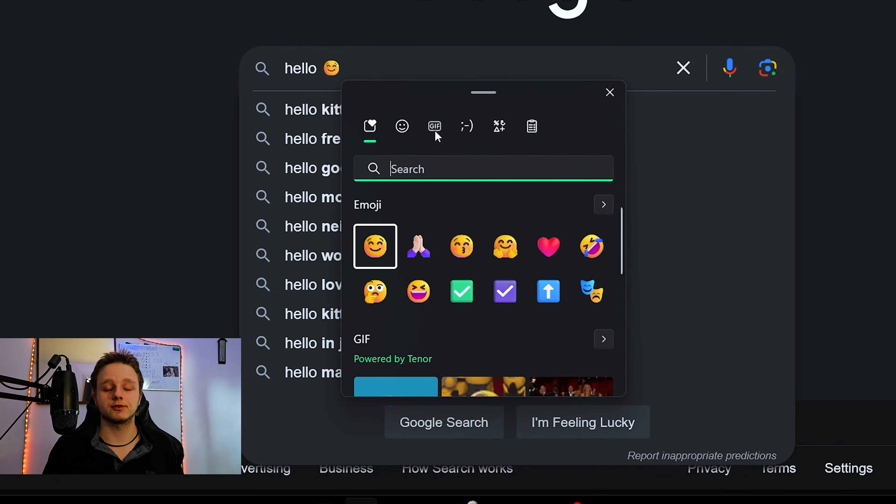
click(434, 126)
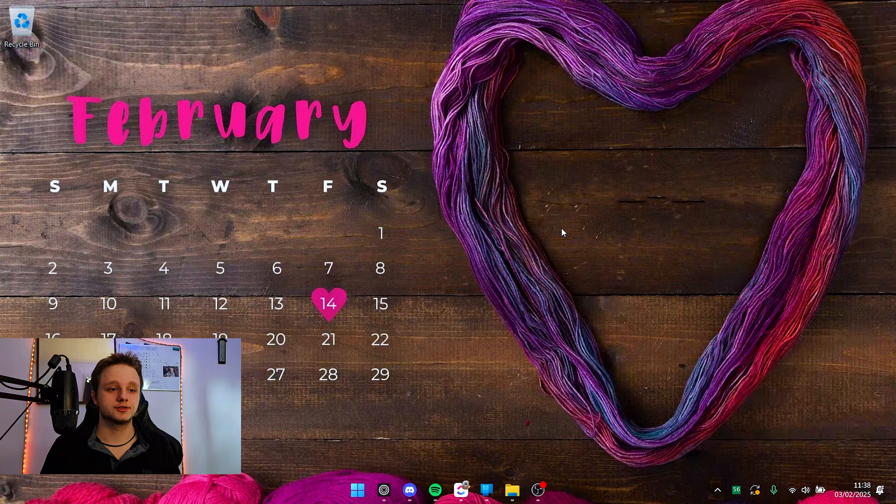
Step: Search Start for 'Start settings' and launch that Settings page
click(357, 489)
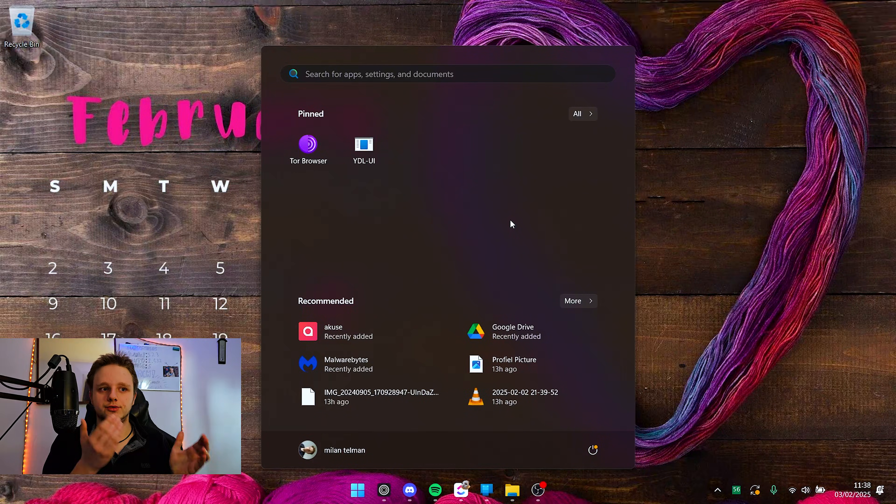
mouse_move(564, 241)
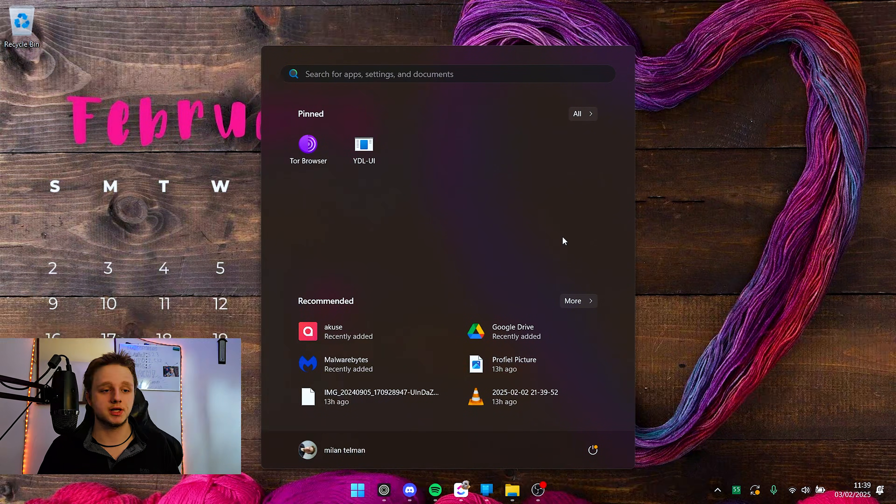
text(Start settings)
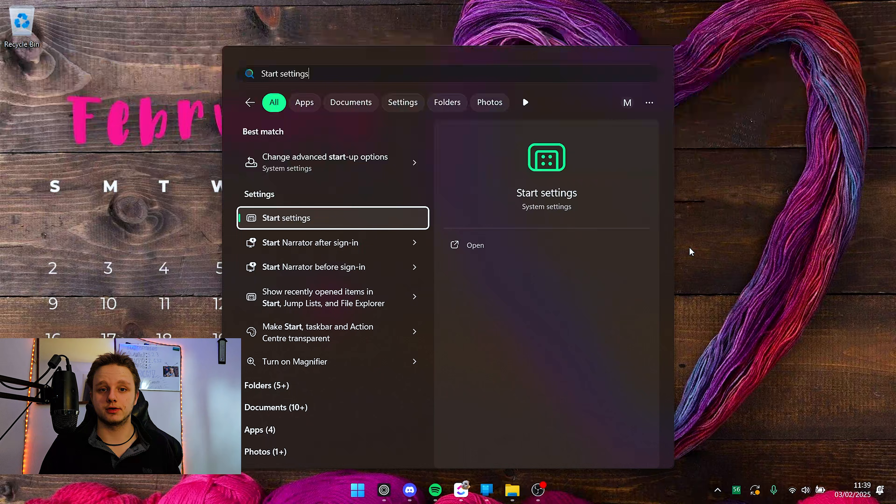
click(285, 218)
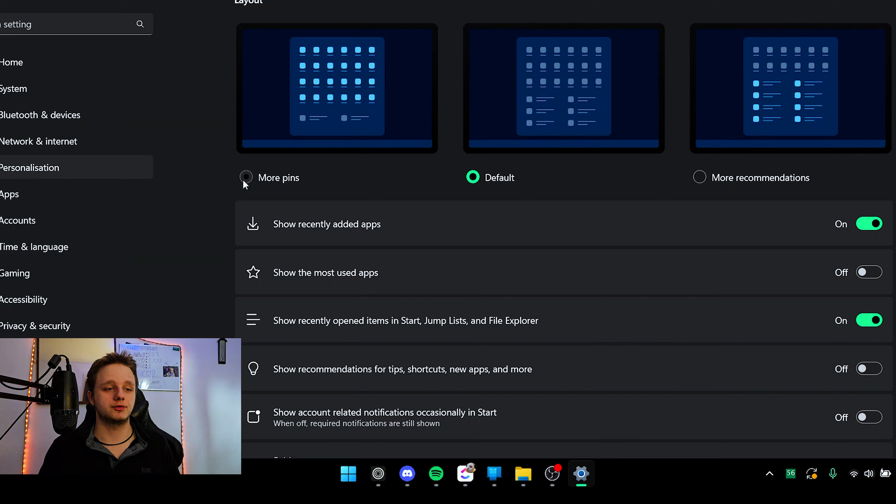
Step: Switch off recently added apps in Start settings and try the new Documents shortcut in Start
click(347, 473)
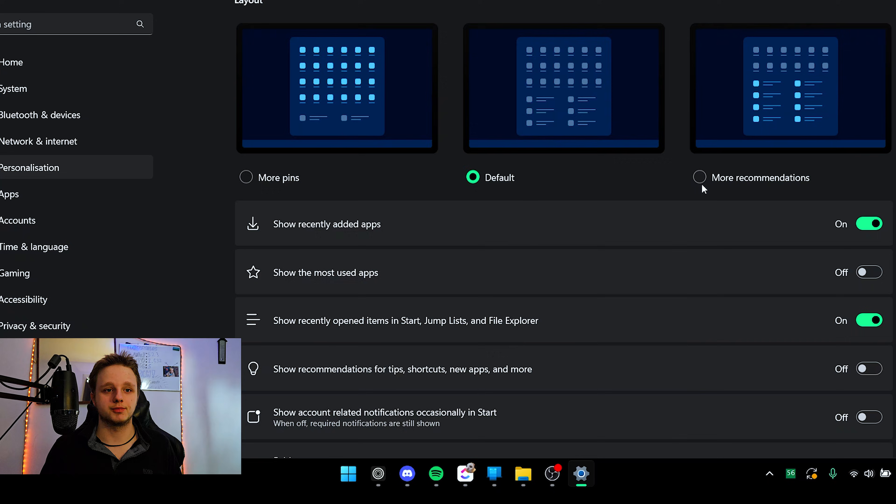
click(347, 473)
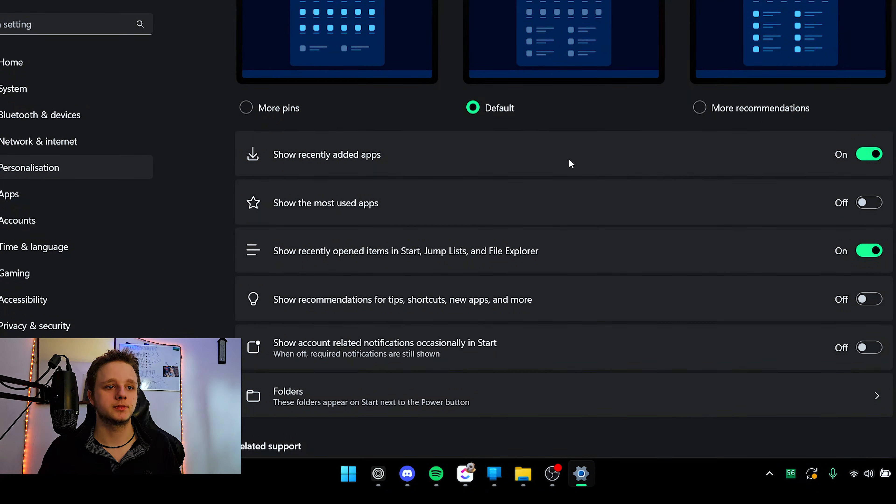
click(348, 473)
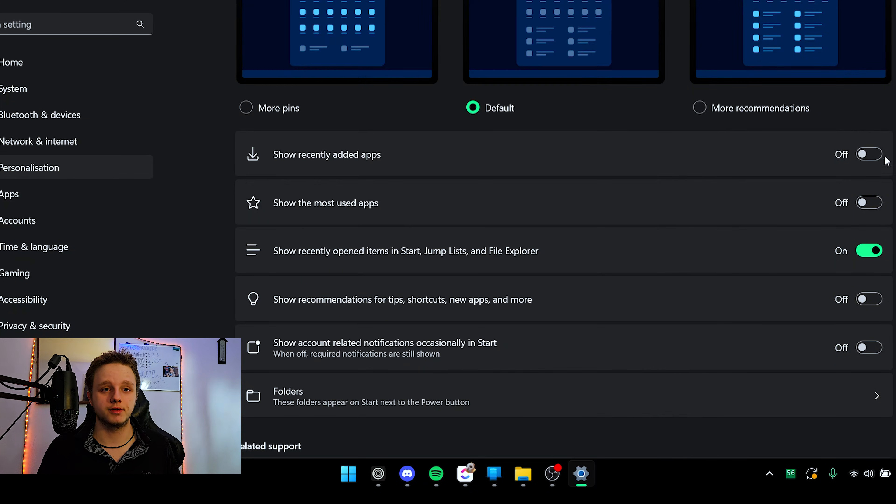
click(348, 473)
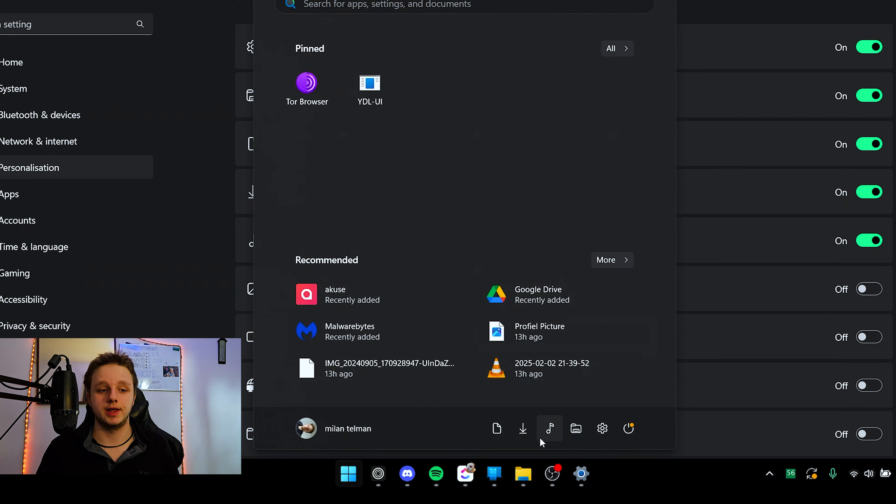
mouse_move(496, 428)
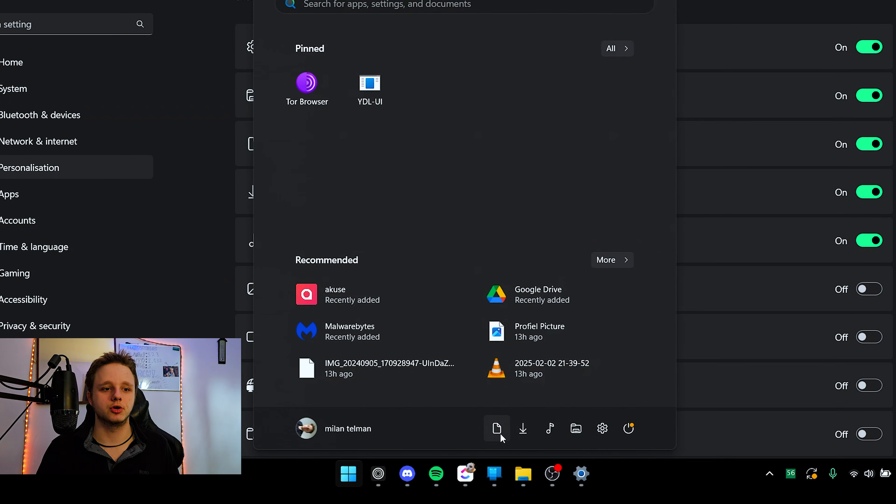
click(496, 428)
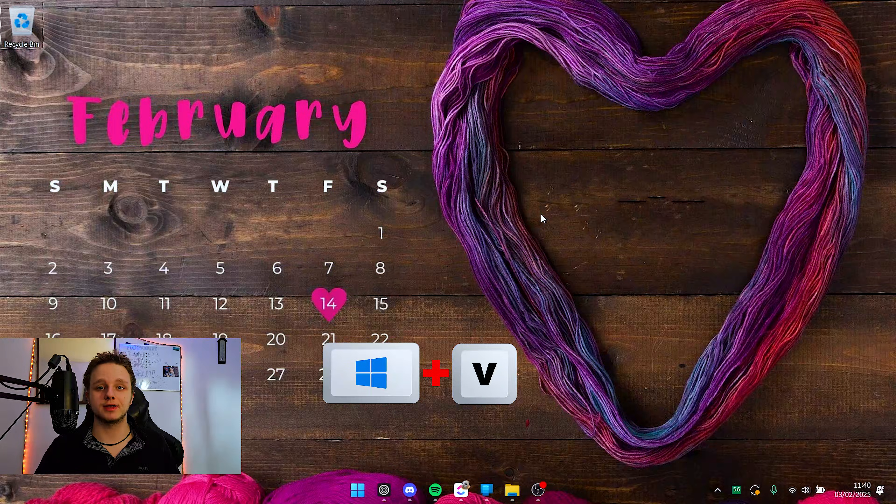
key(win+v)
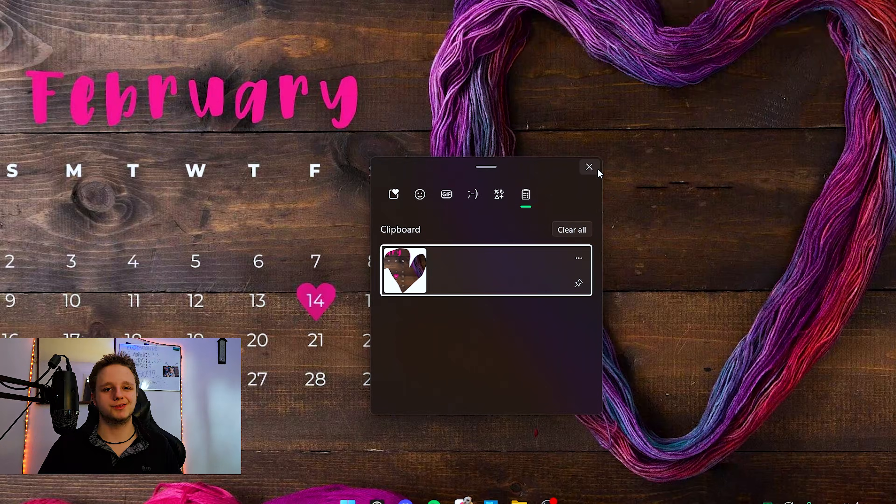
click(589, 166)
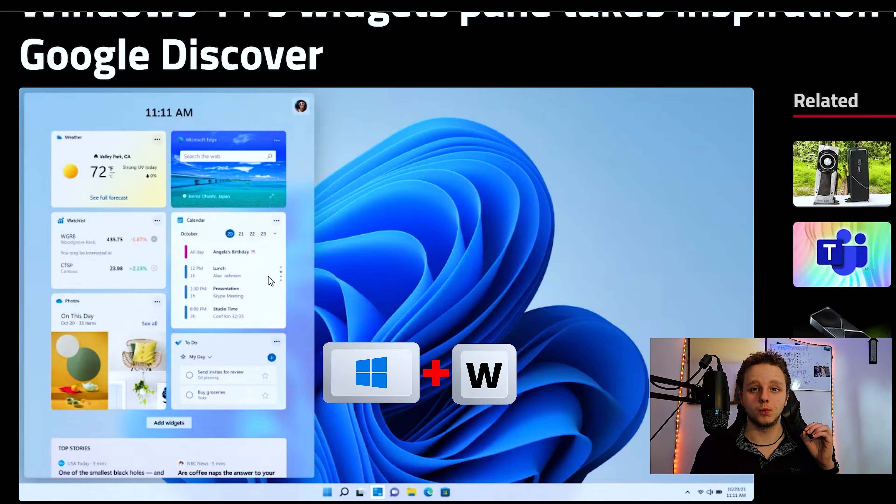
mouse_move(262, 245)
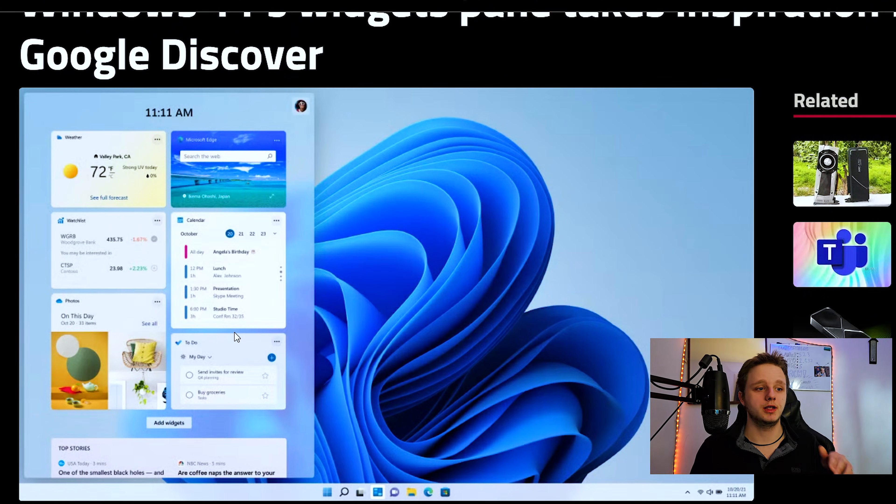
mouse_move(200, 258)
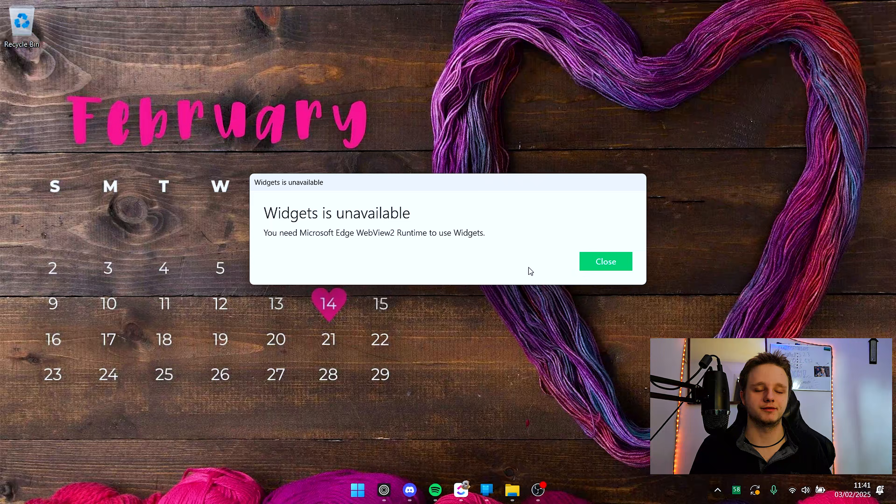
click(605, 261)
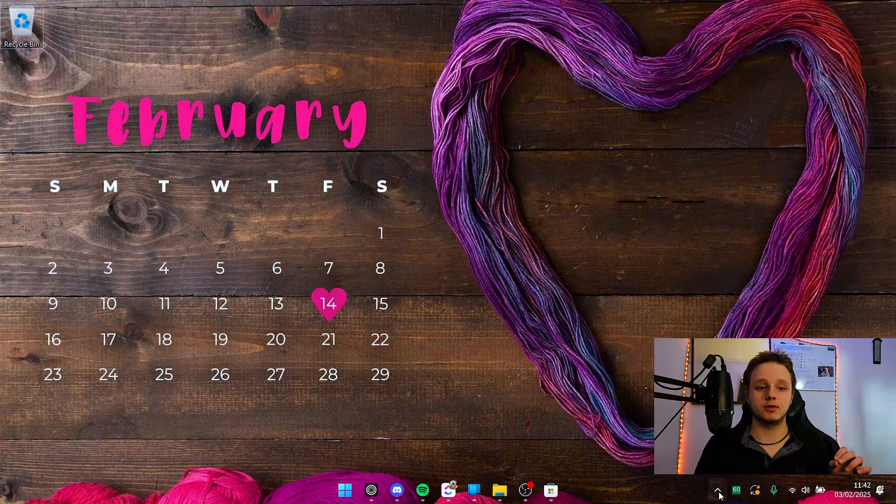
Step: Reveal the hidden tray icons, launch Microsoft Store from the taskbar and close it
click(719, 490)
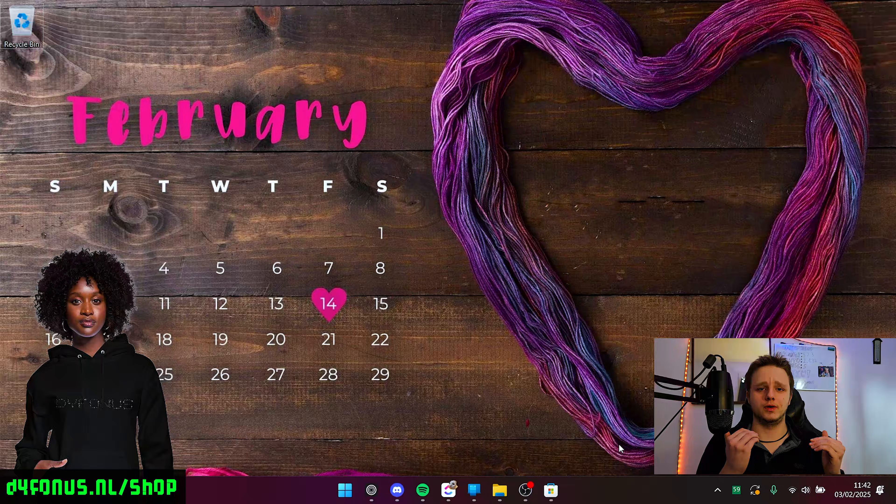
click(550, 491)
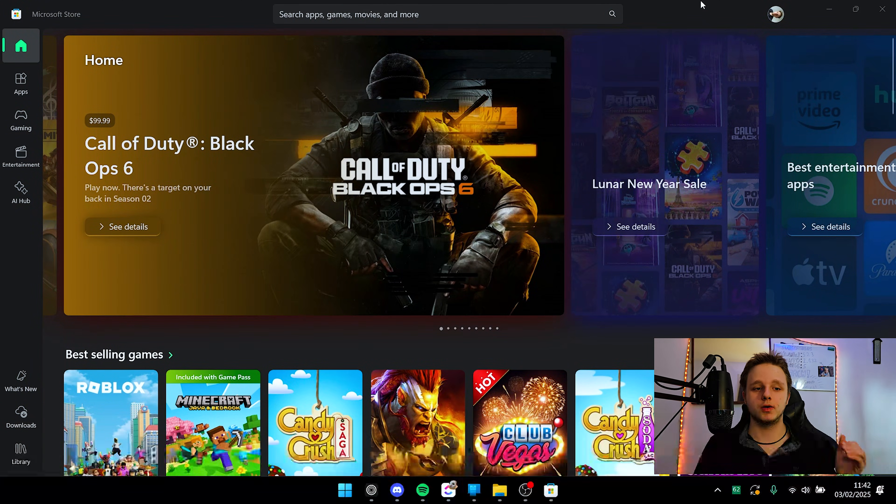
click(855, 8)
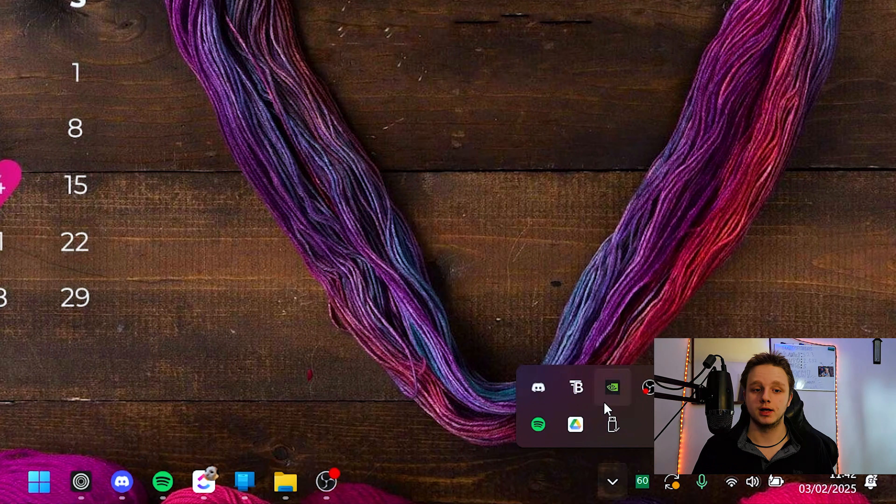
mouse_move(607, 457)
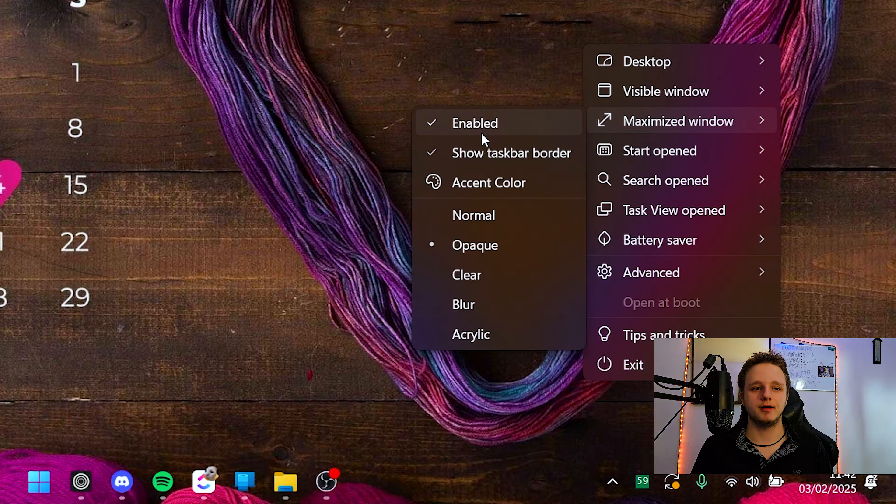
mouse_move(475, 244)
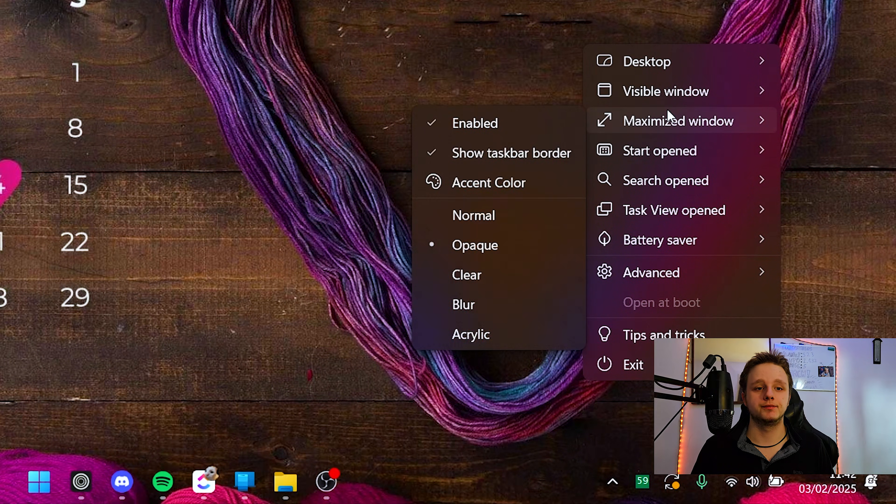
Step: View TranslucentTB's taskbar options for Maximized window and Start opened states
click(467, 275)
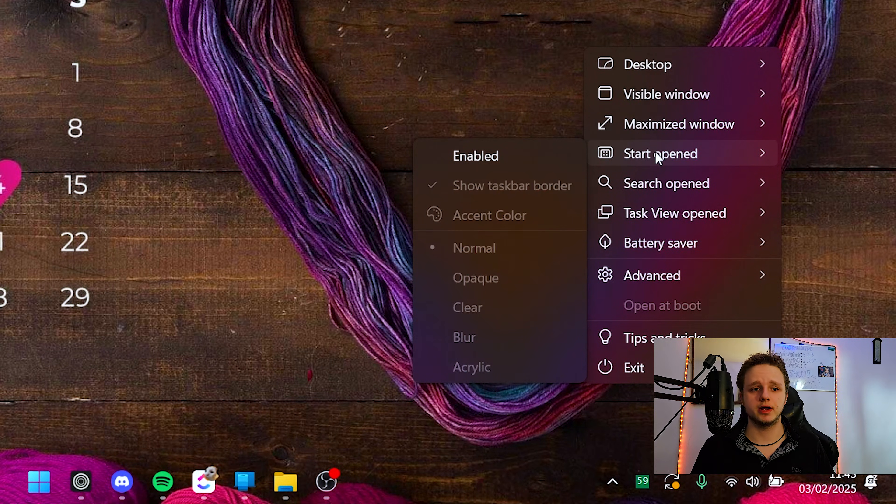
click(425, 452)
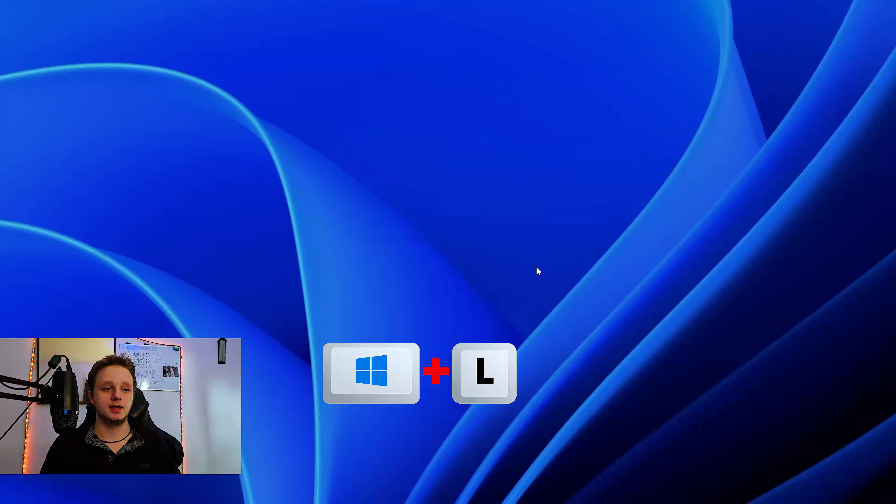
key(Win+L)
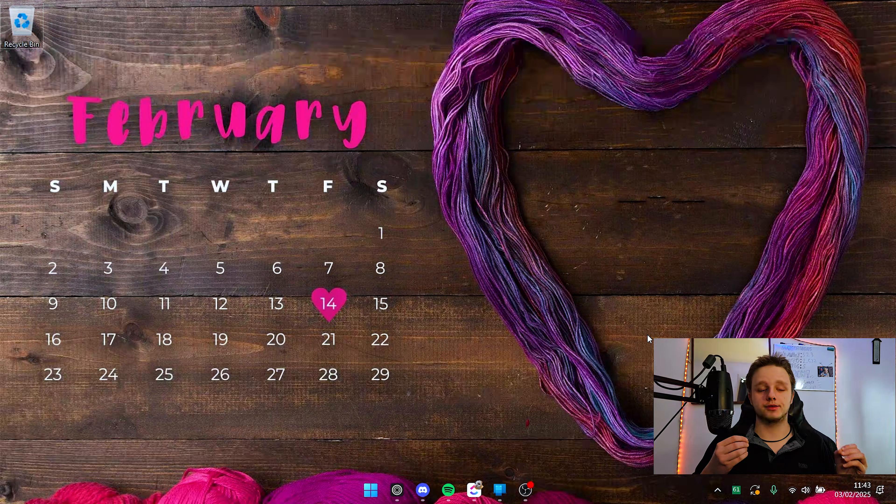
Step: Launch File Explorer on This PC with Win+E
key(win+e)
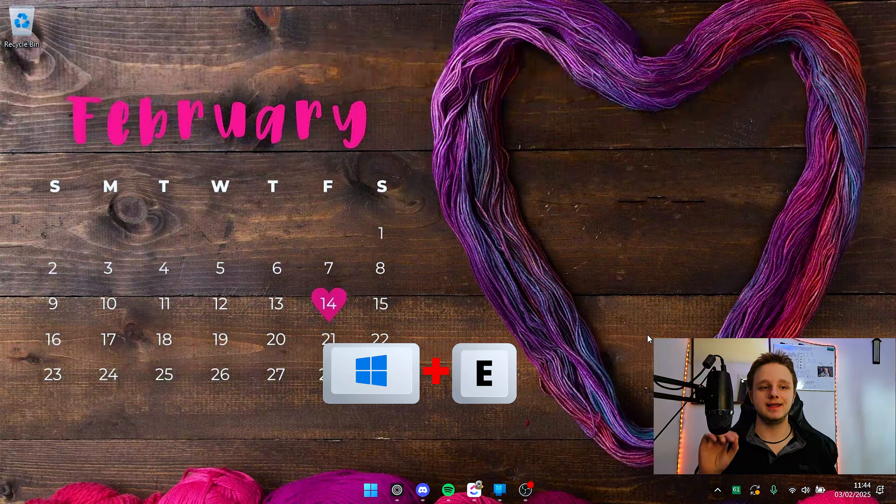
key(win+e)
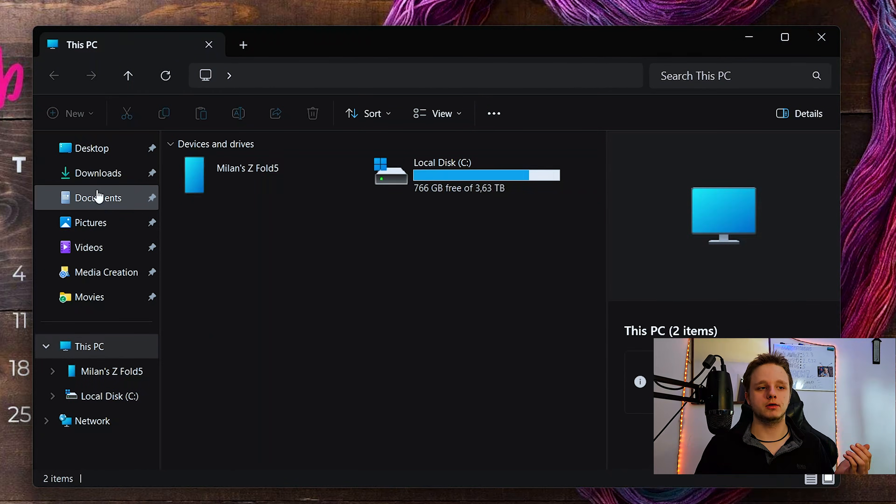
mouse_move(154, 251)
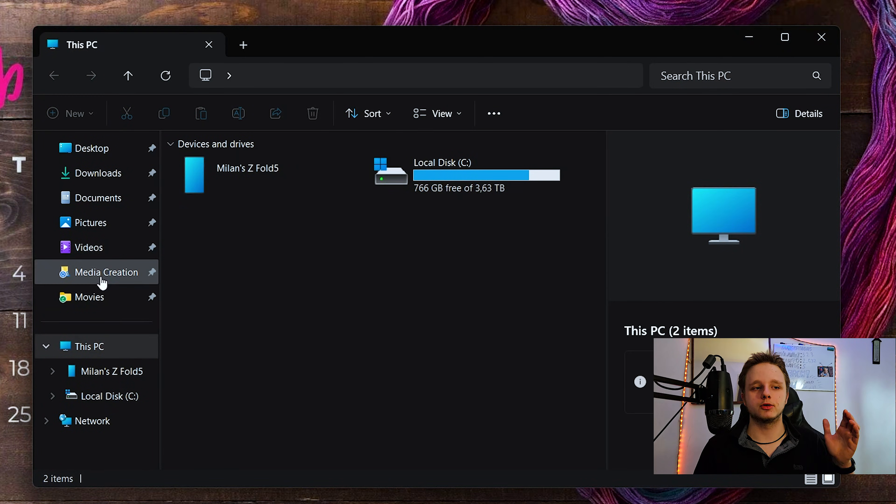
mouse_move(90, 297)
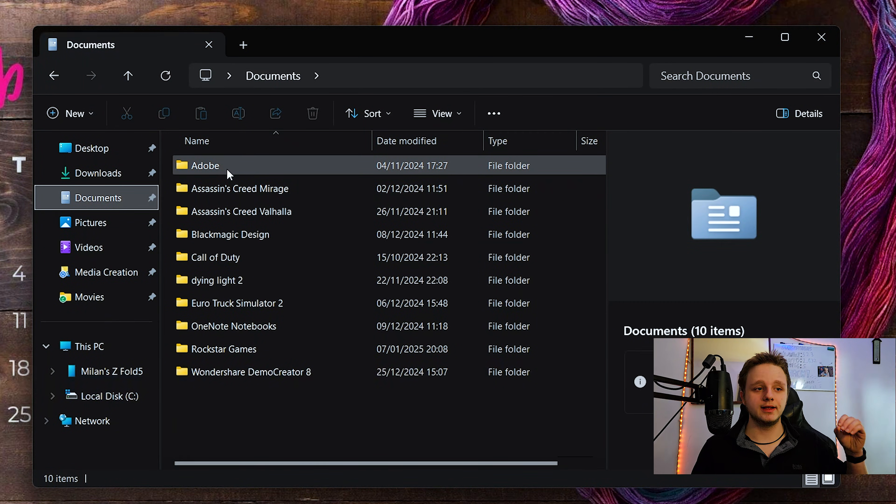
Step: Pin the Adobe folder in Documents to Quick access
click(204, 166)
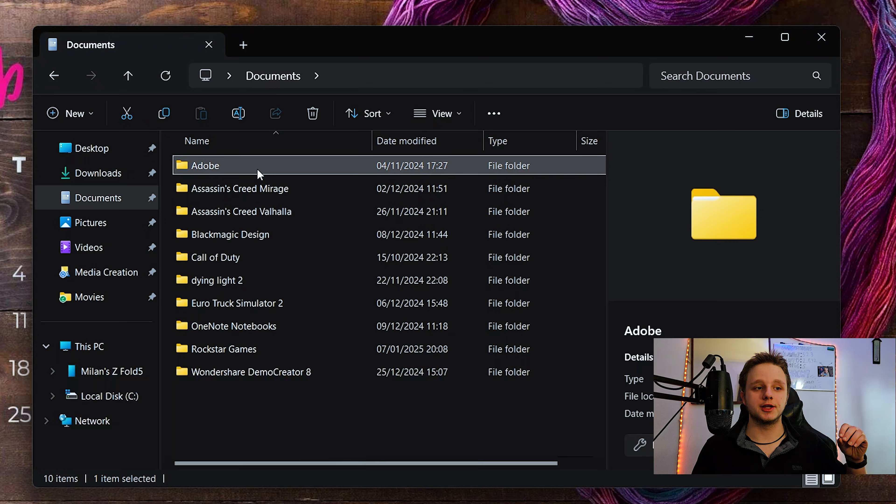
right_click(204, 165)
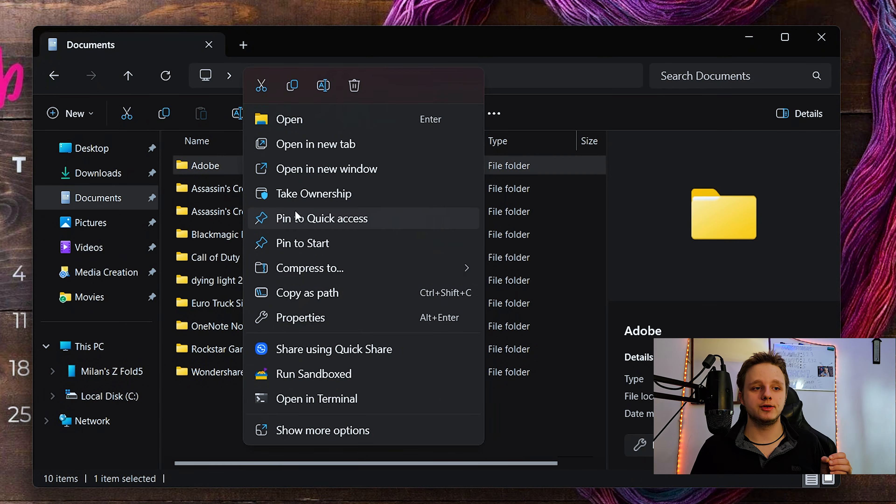
click(324, 218)
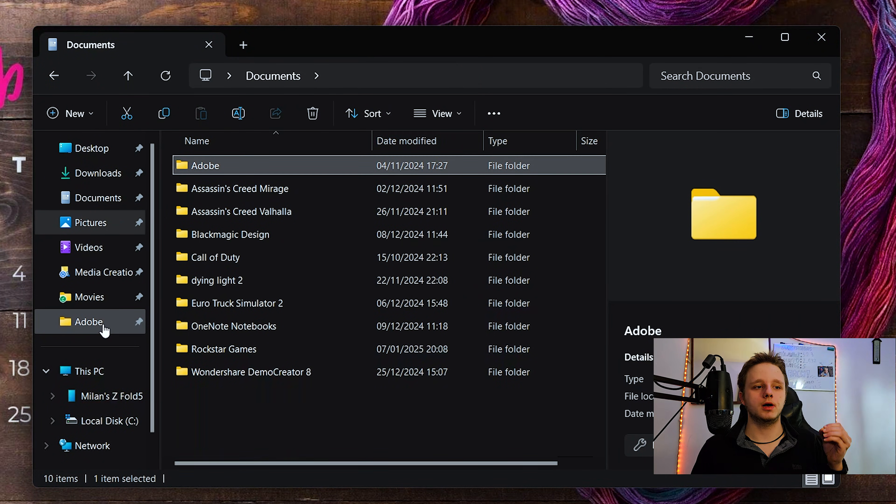
Step: Verify Adobe opens from Quick access, then close File Explorer
double_click(89, 321)
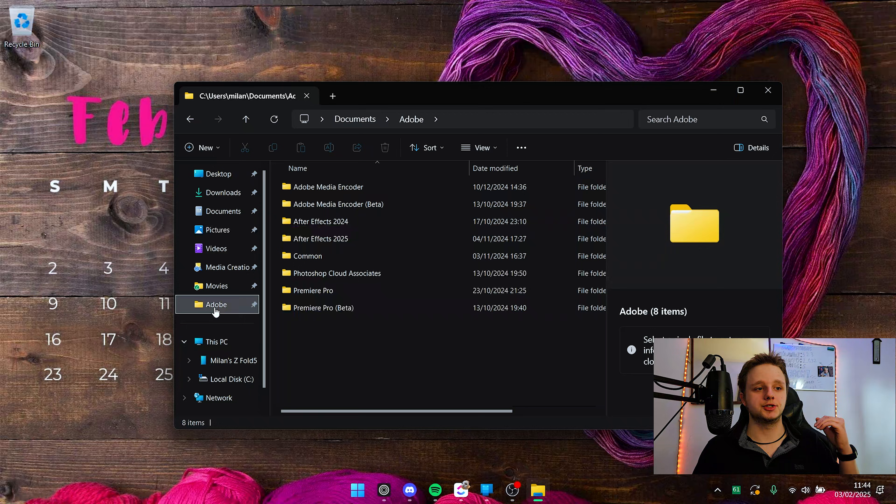
click(768, 90)
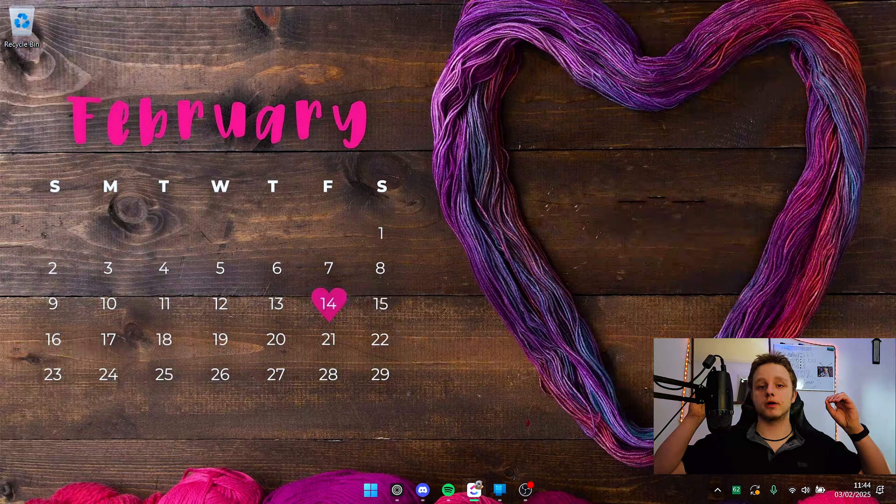